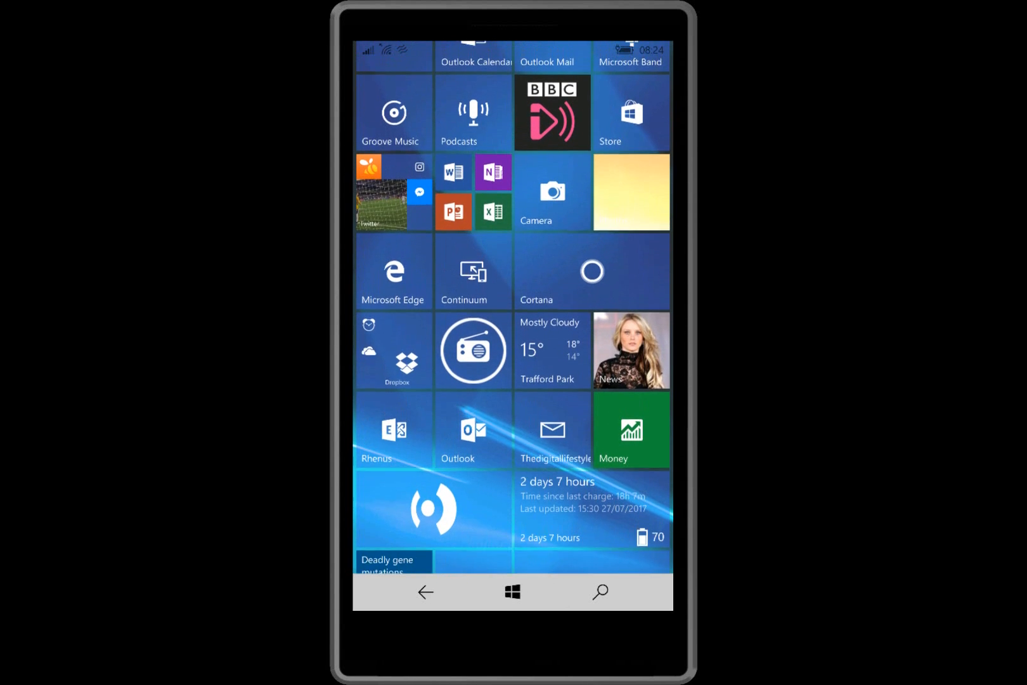
- Scroll the Start screen tiles and open the Update & security settings page
{"action": "scroll", "scroll_direction": "up", "scroll_amount": 3}
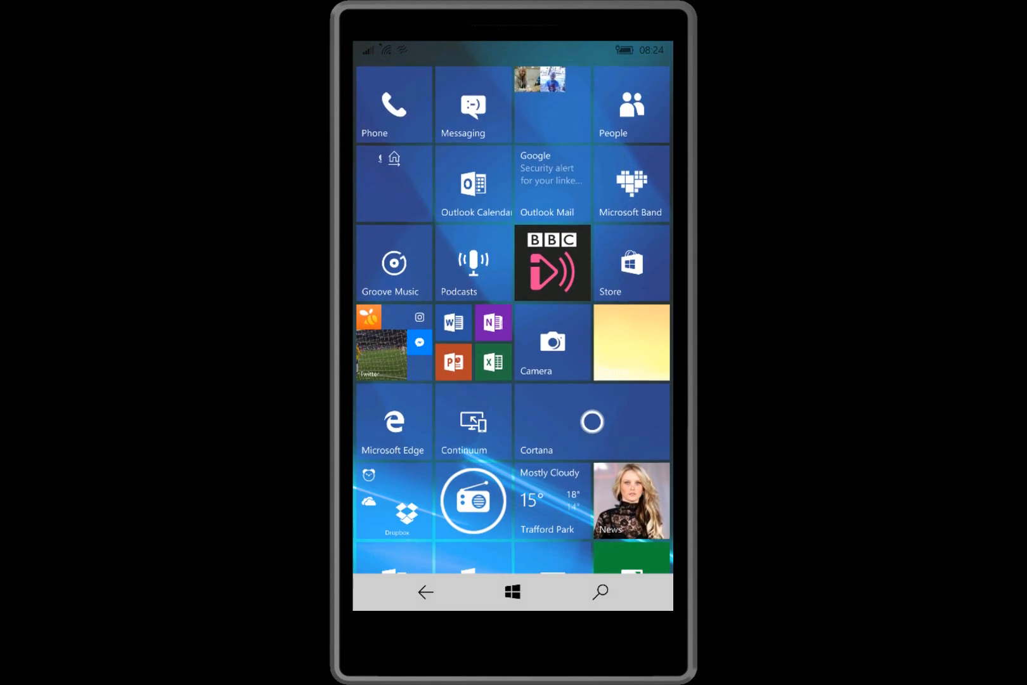
{"action": "scroll", "scroll_direction": "down", "scroll_amount": 3}
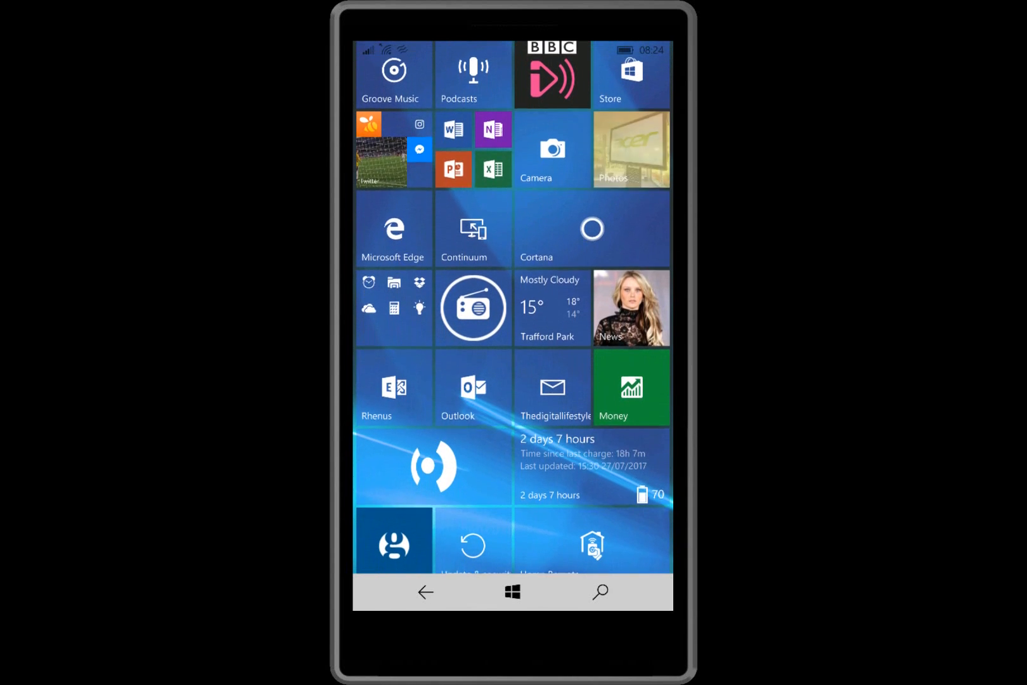
{"action": "scroll", "scroll_direction": "up", "scroll_amount": 3}
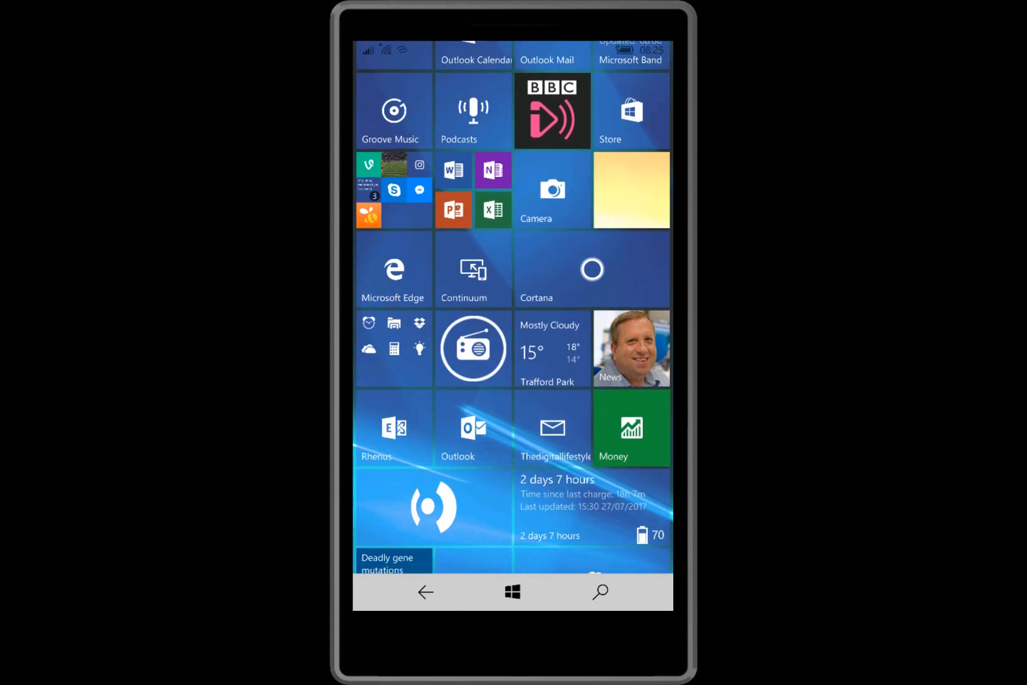
{"action": "scroll", "scroll_direction": "down", "scroll_amount": 3}
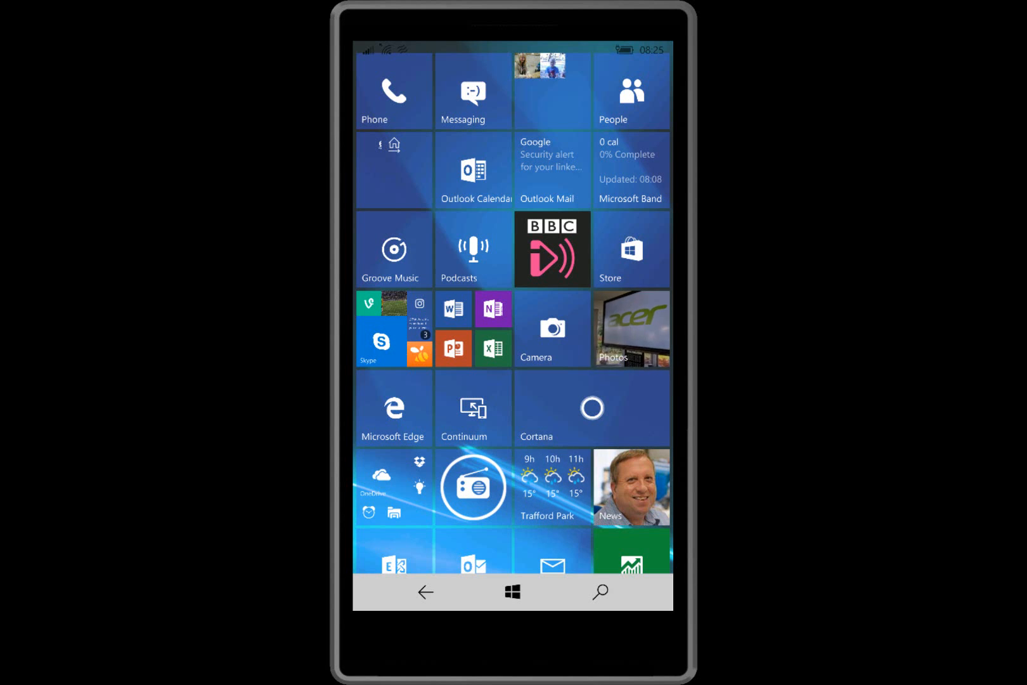
{"action": "scroll", "scroll_direction": "up", "scroll_amount": 3}
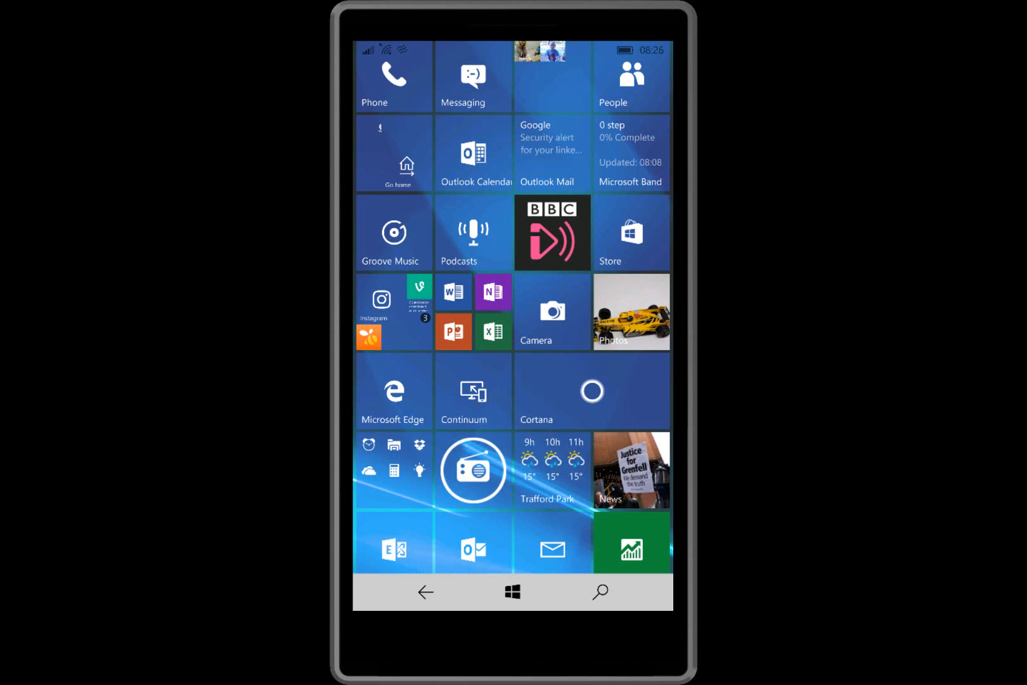
{"action": "scroll", "scroll_direction": "down", "scroll_amount": 3}
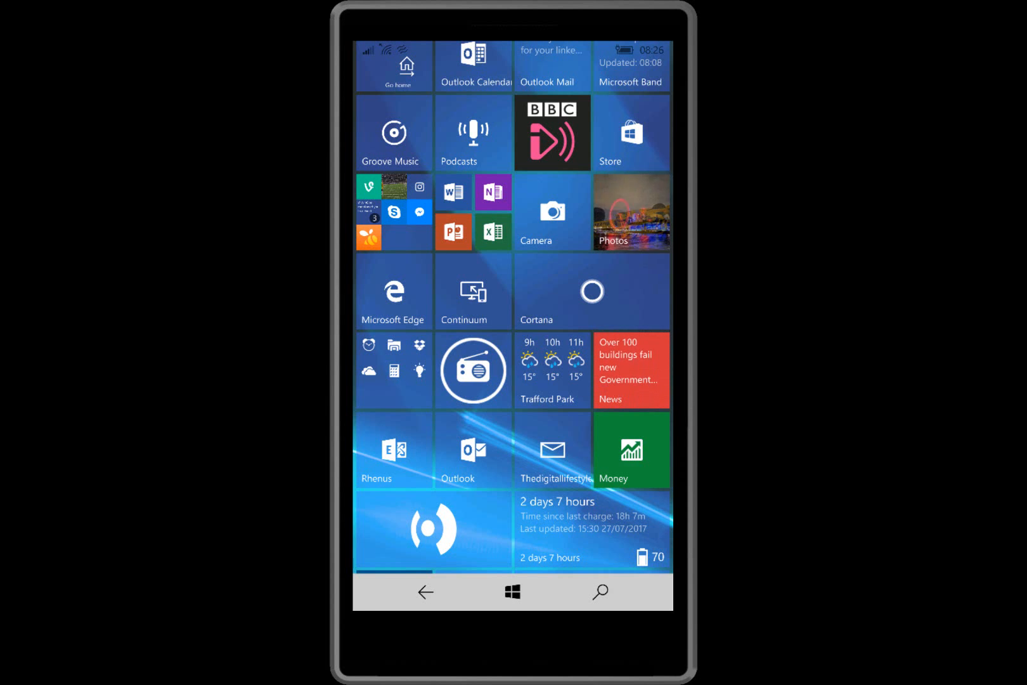
{"action": "scroll", "scroll_direction": "down", "scroll_amount": 3}
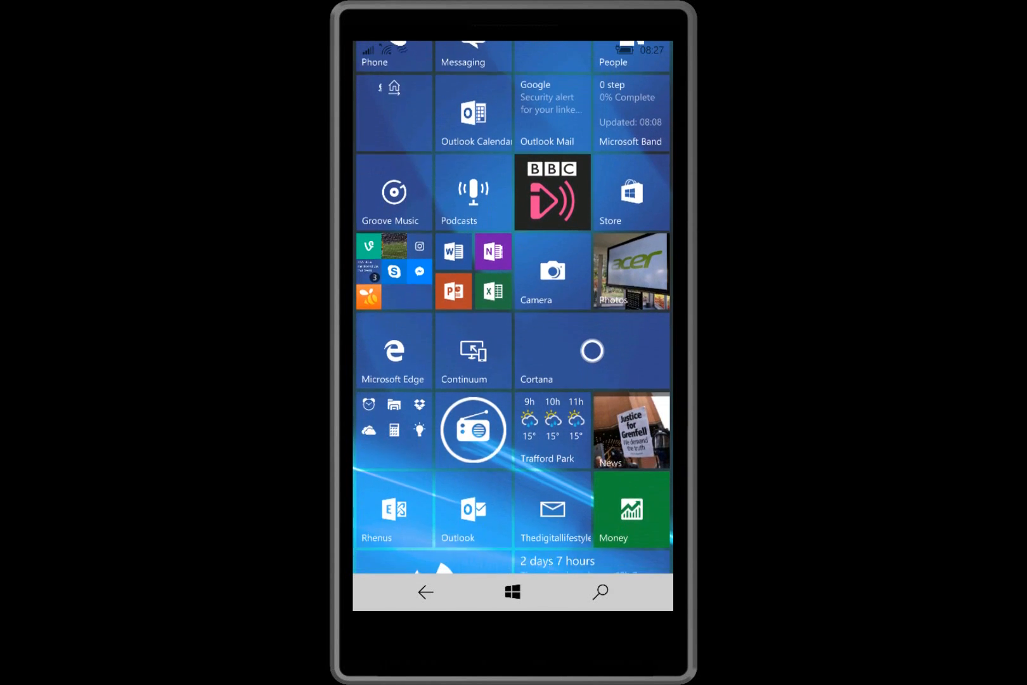
{"action": "scroll", "scroll_direction": "down", "scroll_amount": 3}
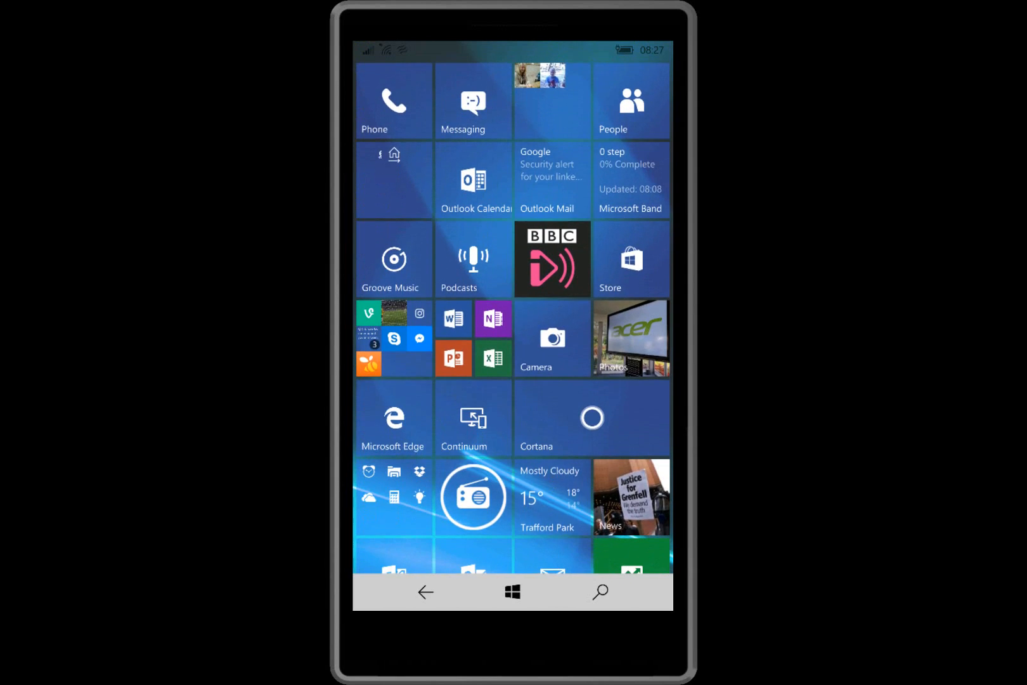
{"action": "scroll", "scroll_direction": "down", "scroll_amount": 3}
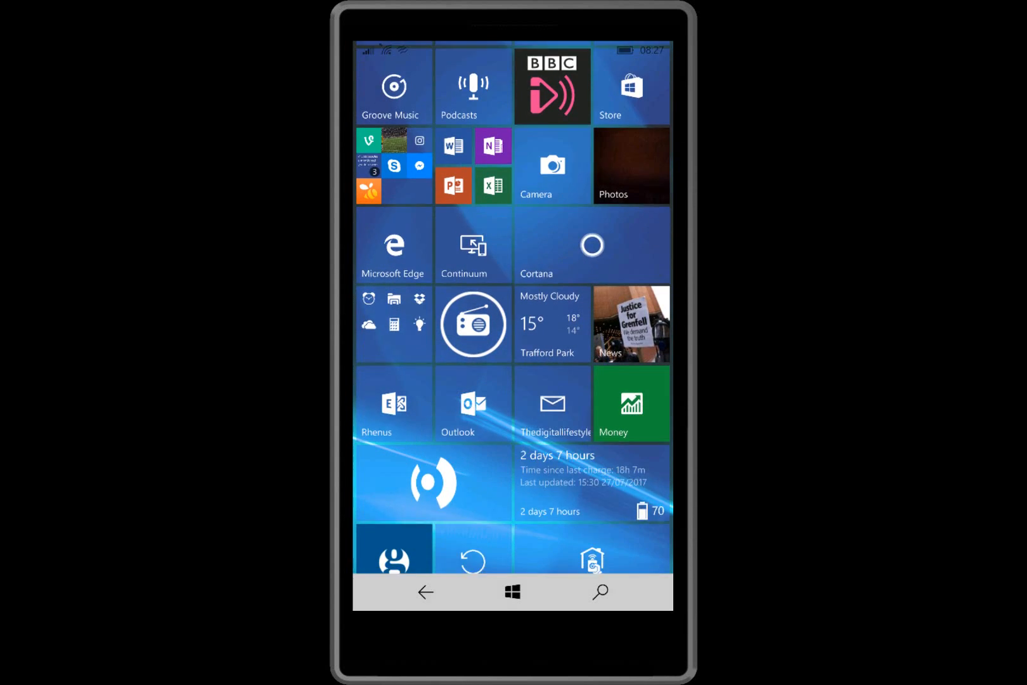
{"action": "scroll", "scroll_direction": "down", "scroll_amount": 3}
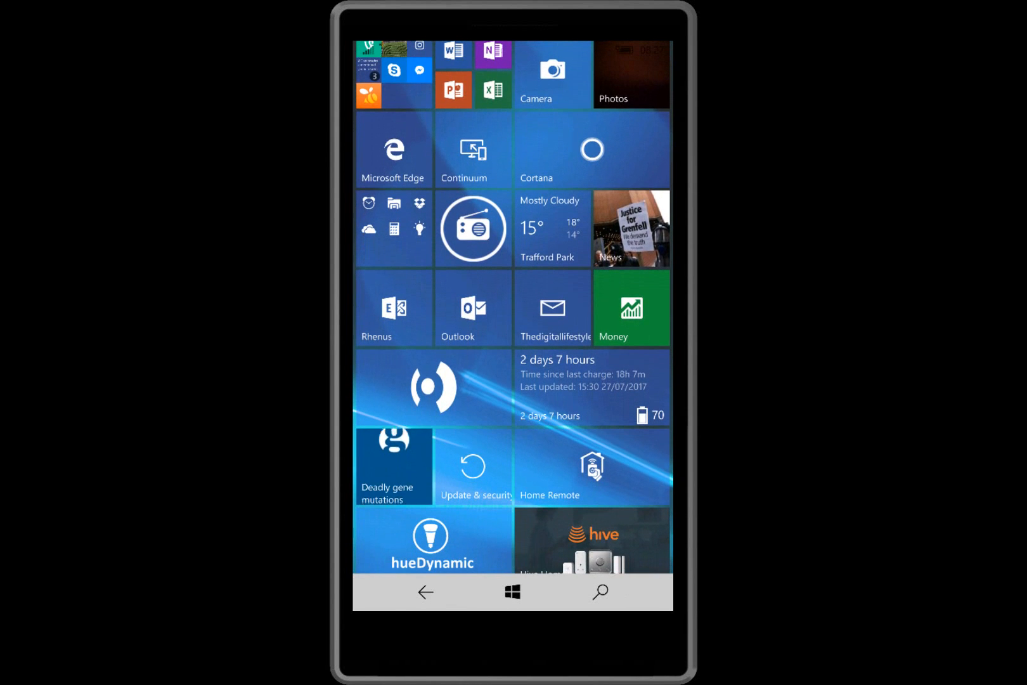
{"action": "left_click", "coordinate": [472, 466]}
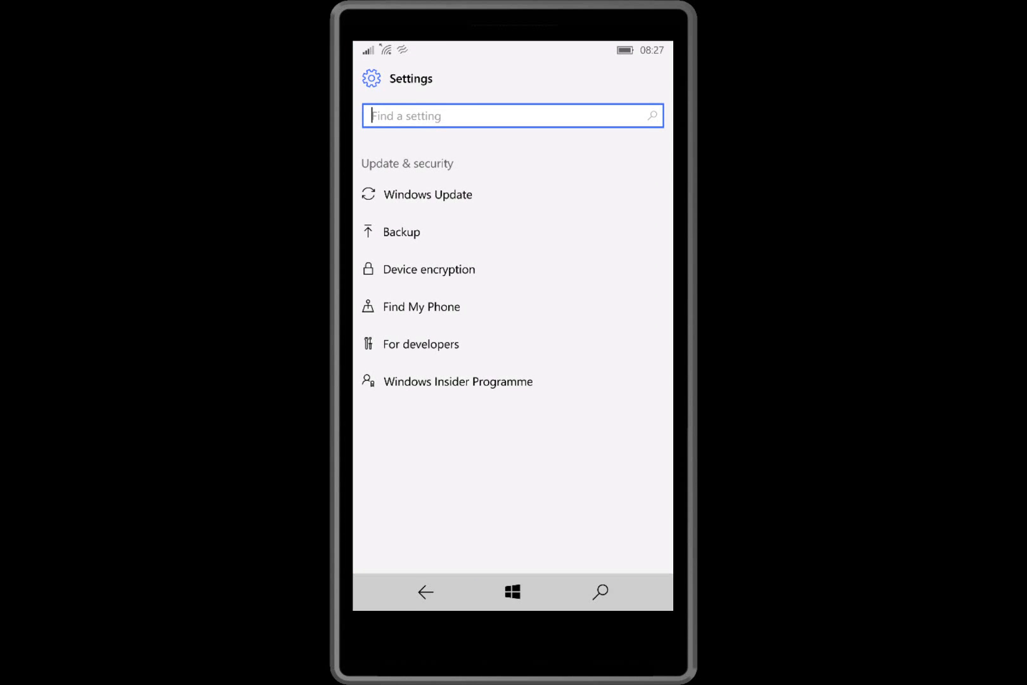